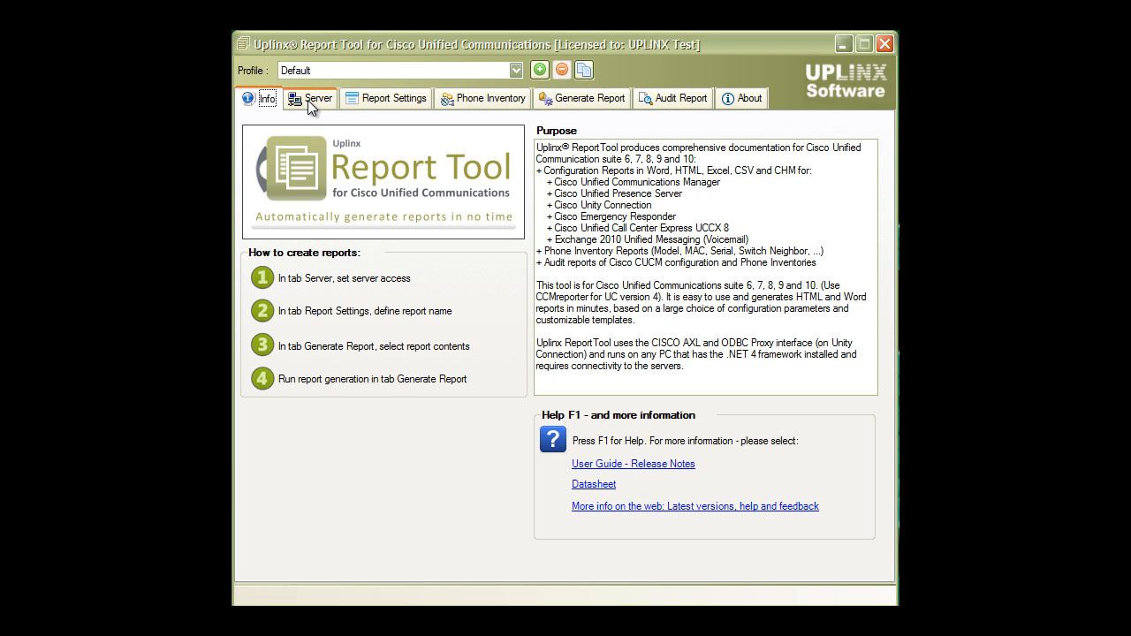
- Enter CUCM server 10.5.1.106 with admin credentials and confirm the connectivity test succeeds
left_click(318, 98)
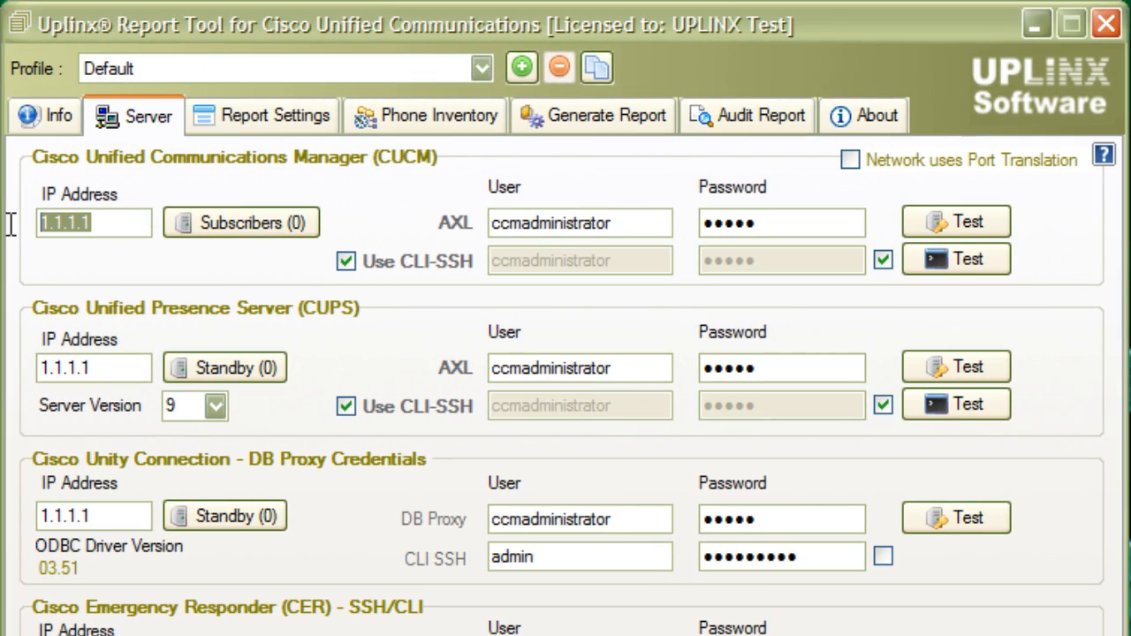
type("10.5.1.106")
left_click(580, 223)
type("admin")
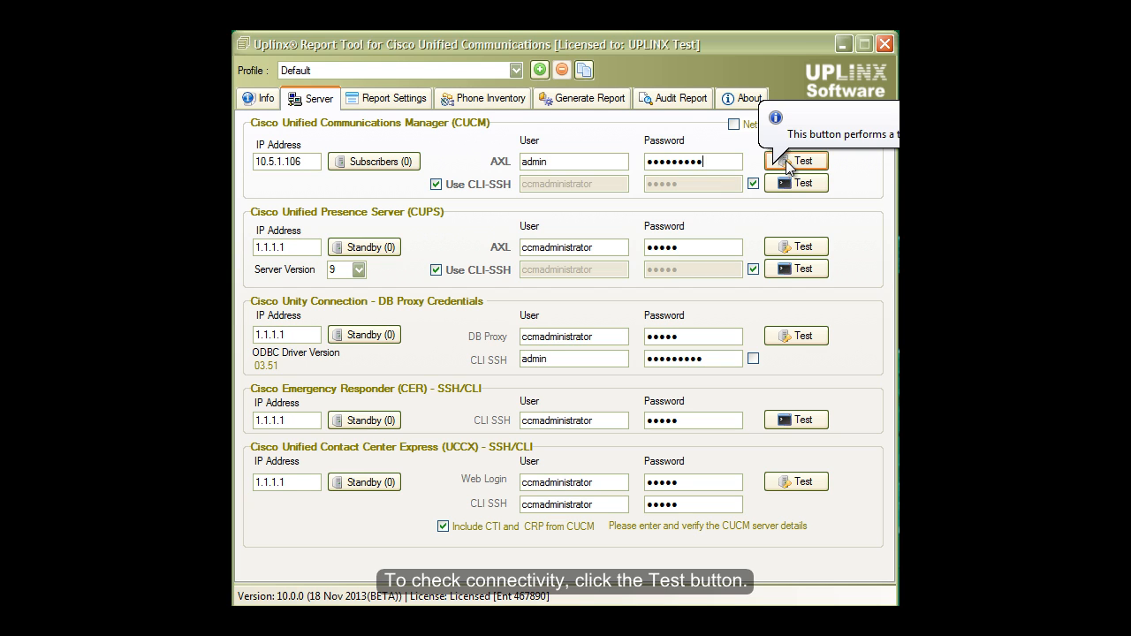
left_click(795, 161)
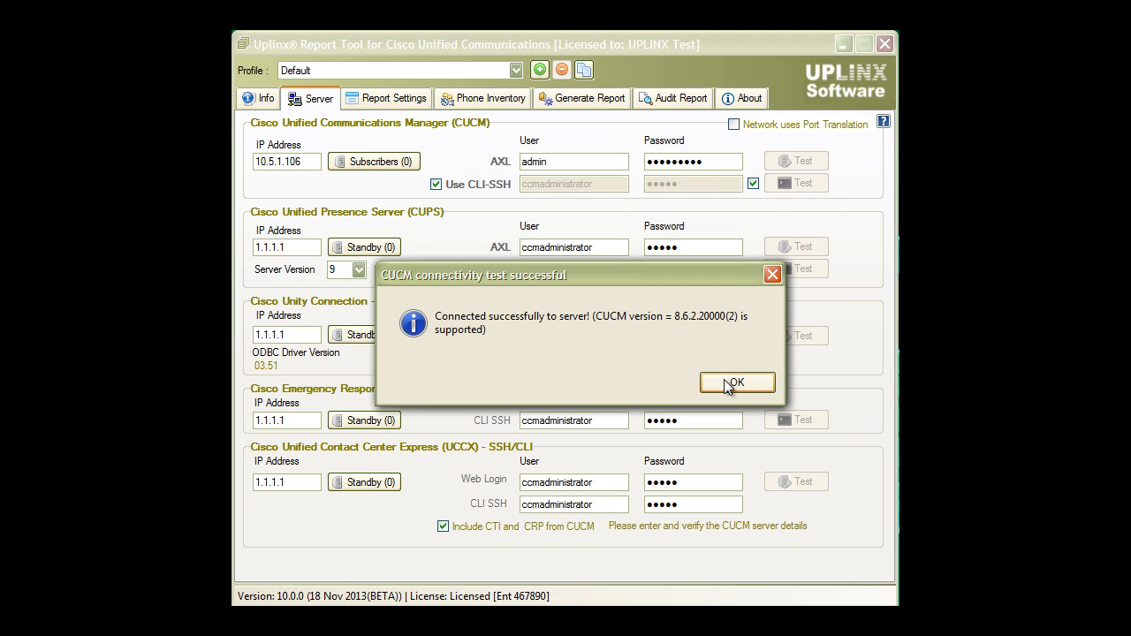
left_click(737, 382)
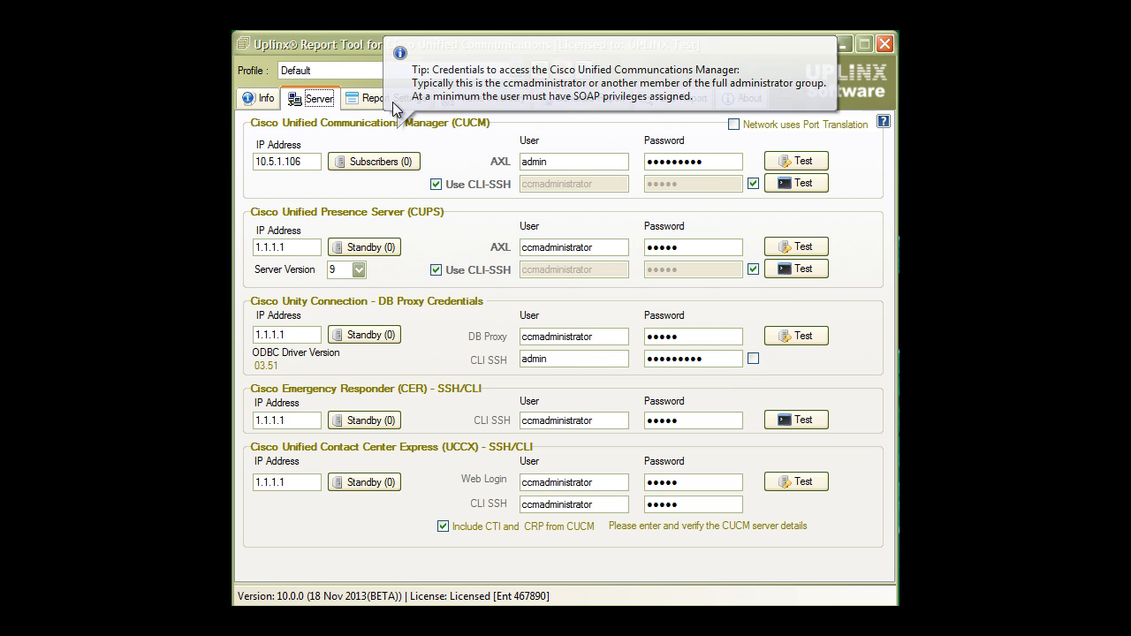
- Set Report for 'Customer', Description 'Sample Report', and disable the compressed CHM report
left_click(387, 98)
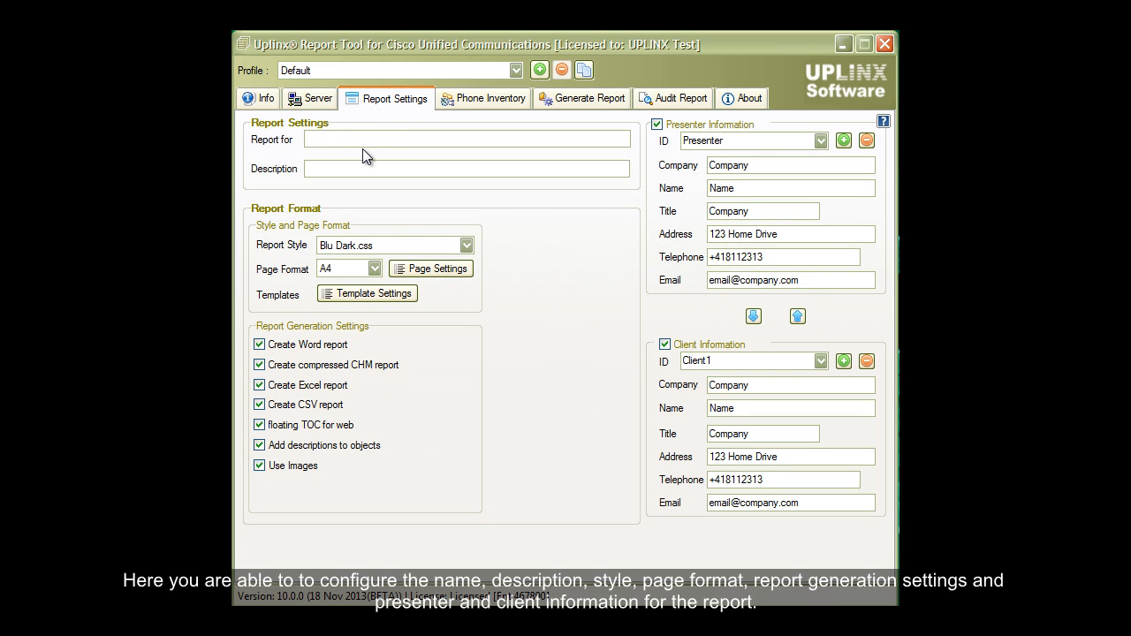
type("Customer")
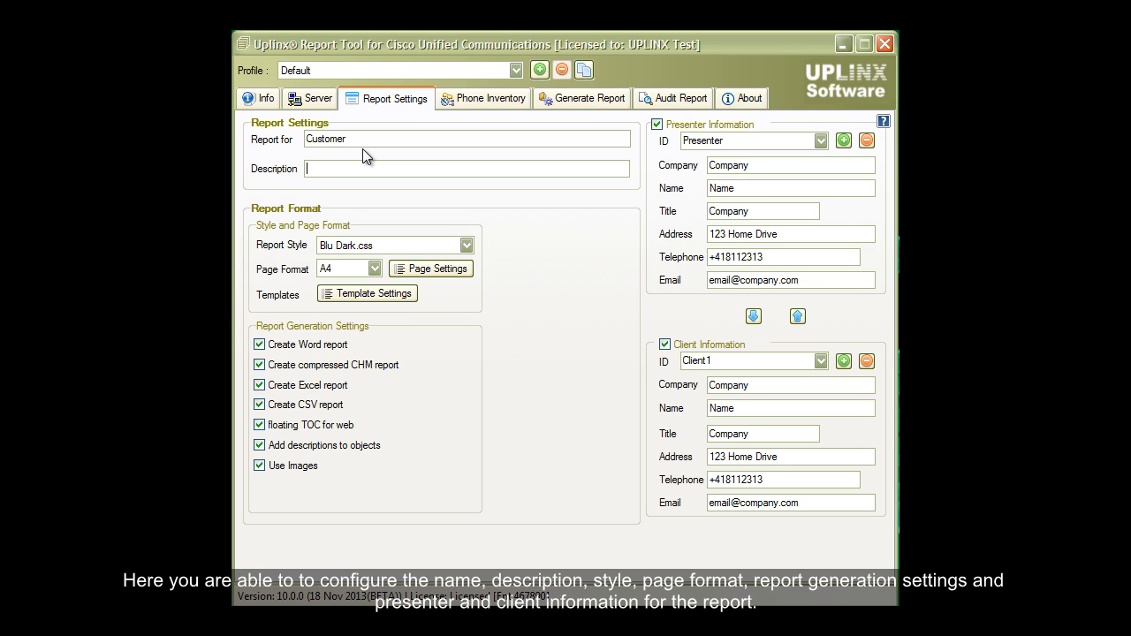
type("Sample Report")
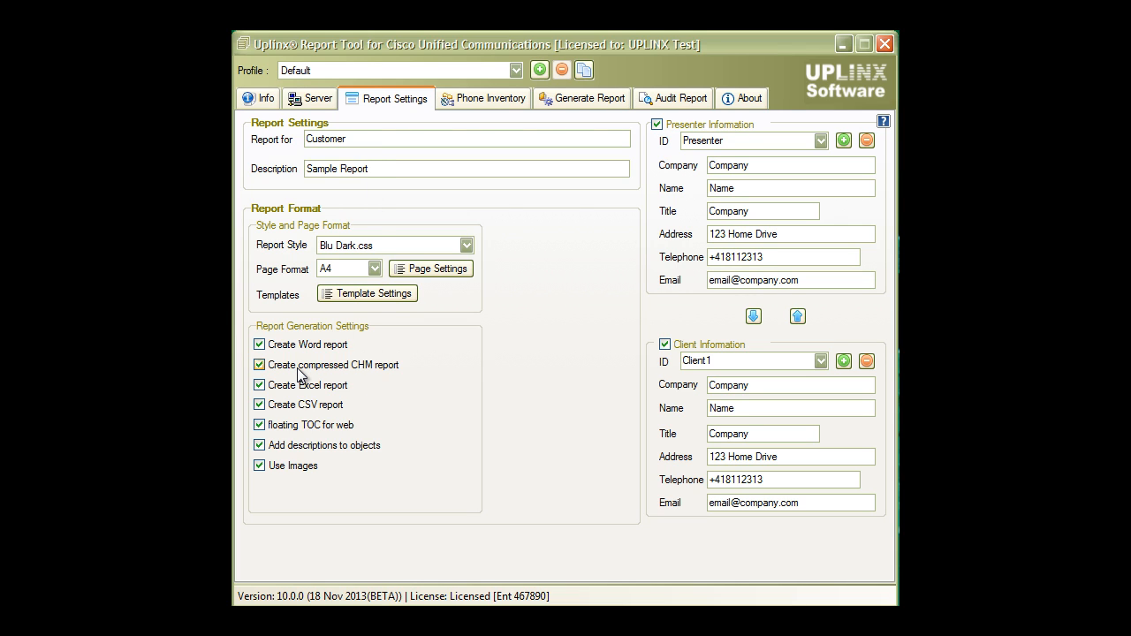
left_click(259, 364)
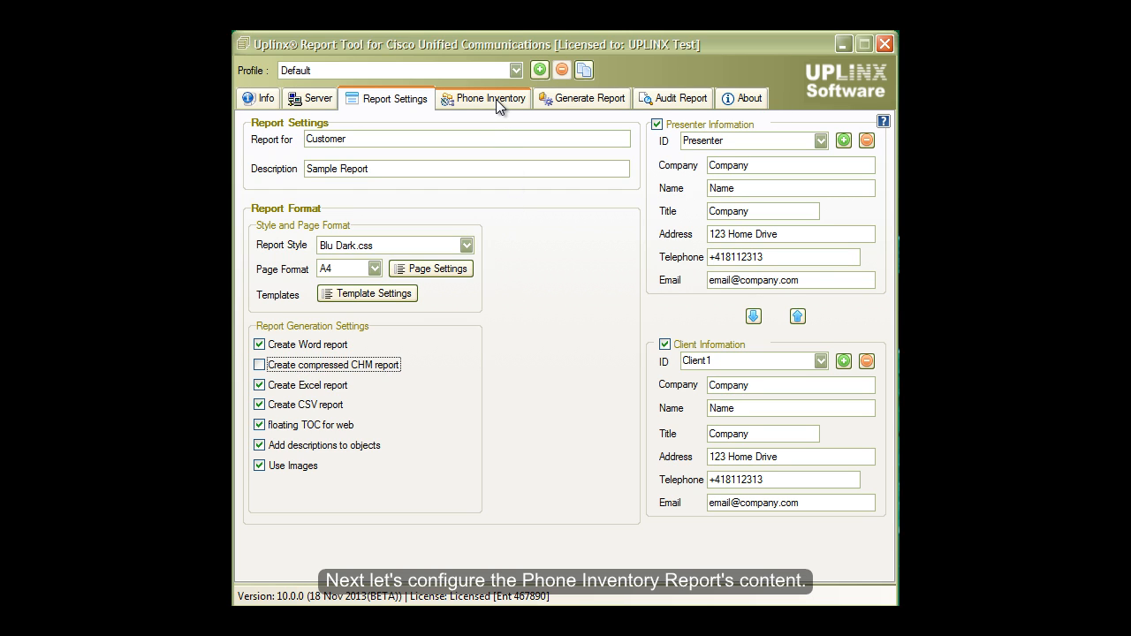
- Apply the default Phone Inventory field set (Name, Model, Device Pool, Location, 1st Extension)
left_click(483, 98)
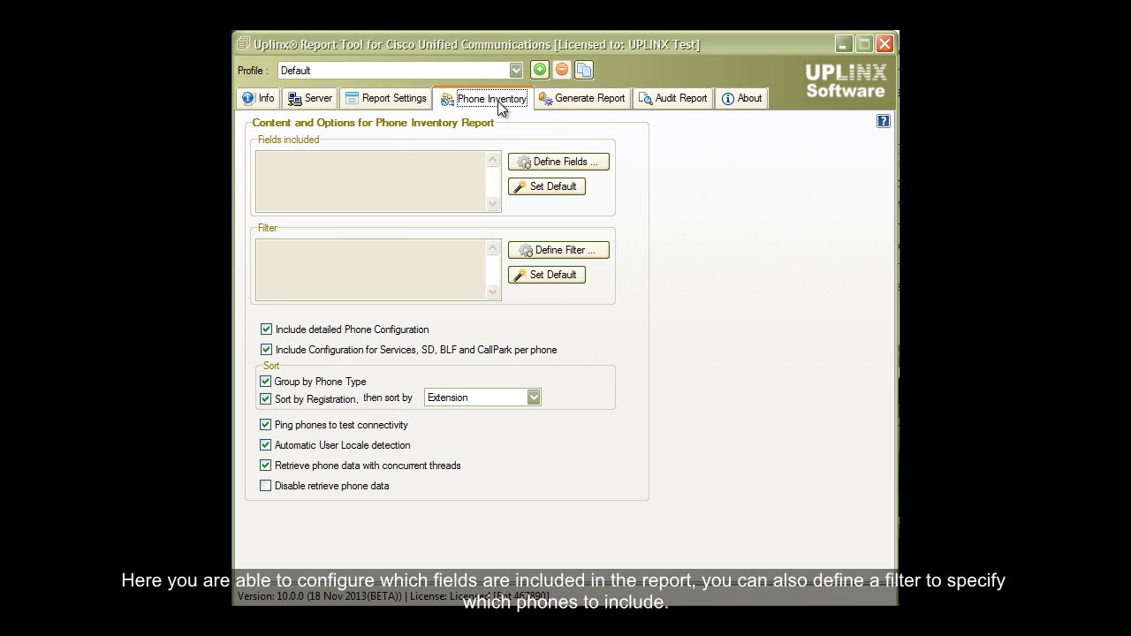
mouse_move(504, 110)
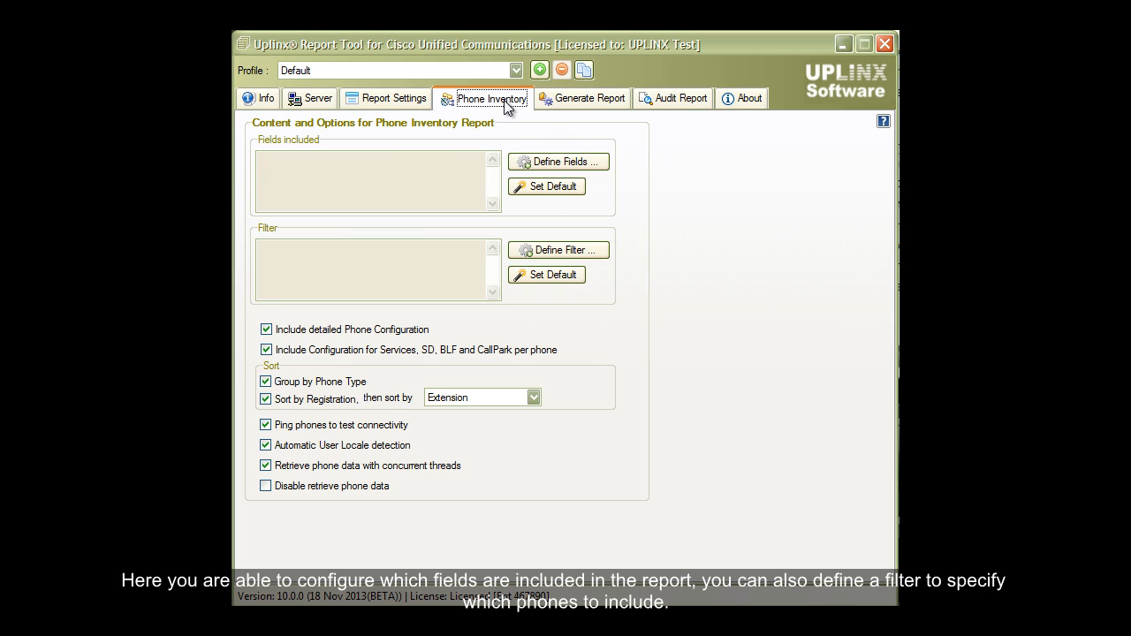
left_click(546, 187)
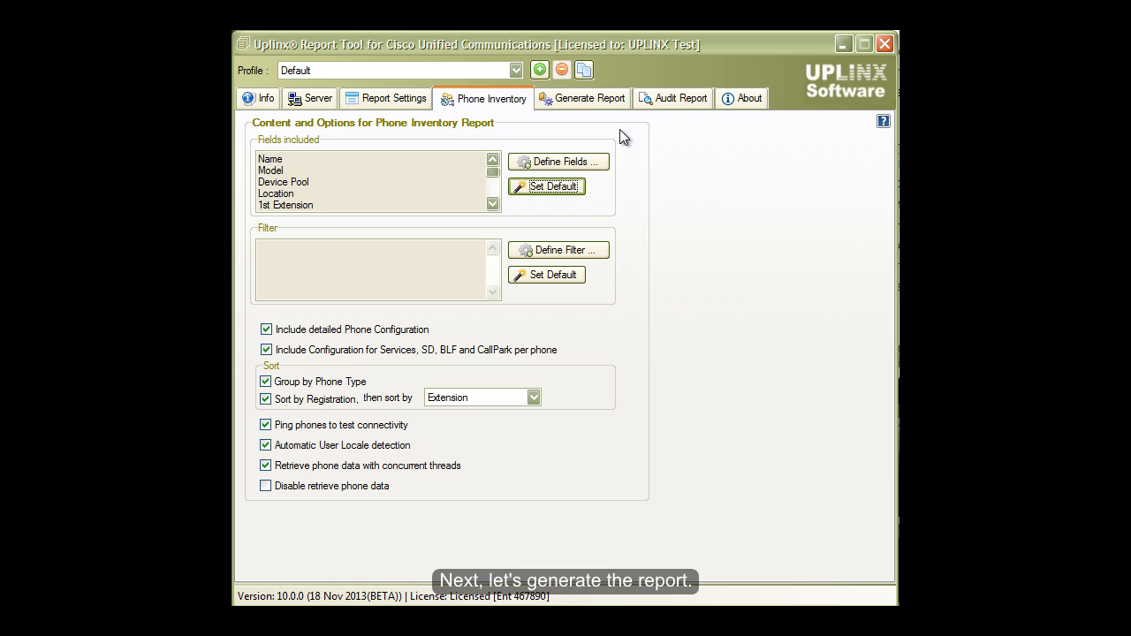
left_click(588, 98)
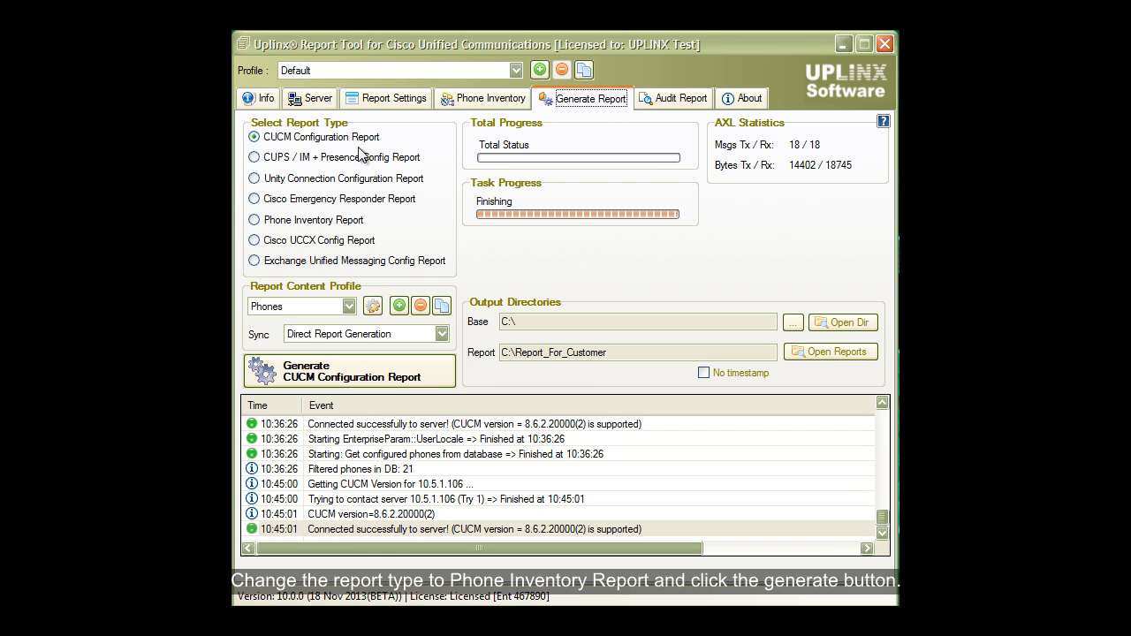
- Generate the Phone Inventory Report and accept opening the resulting Excel workbook
left_click(254, 219)
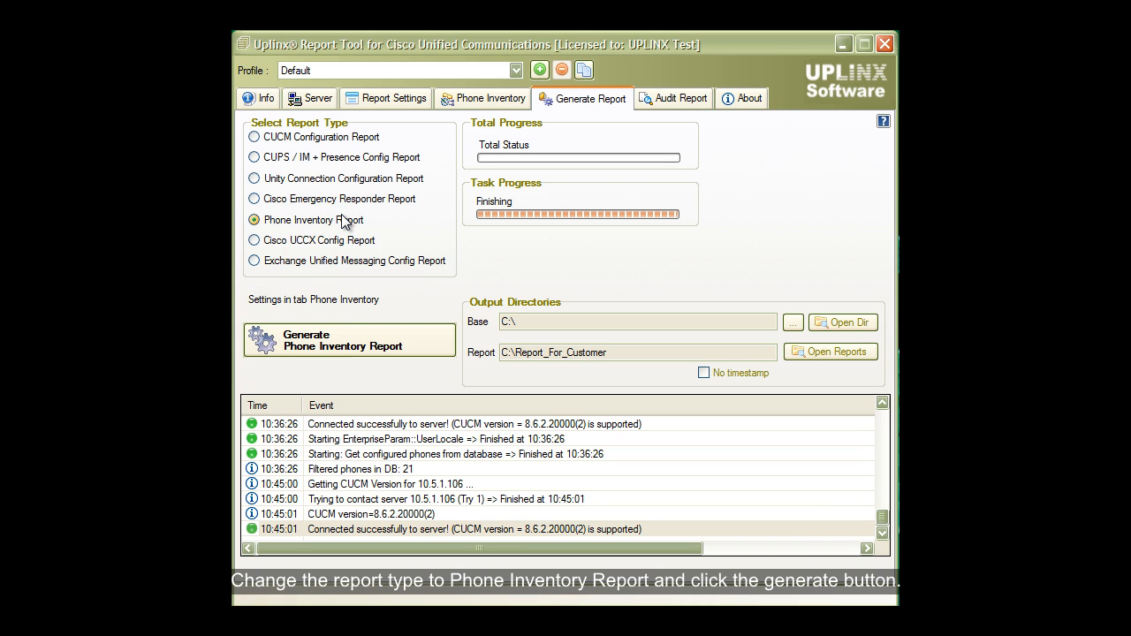
left_click(255, 219)
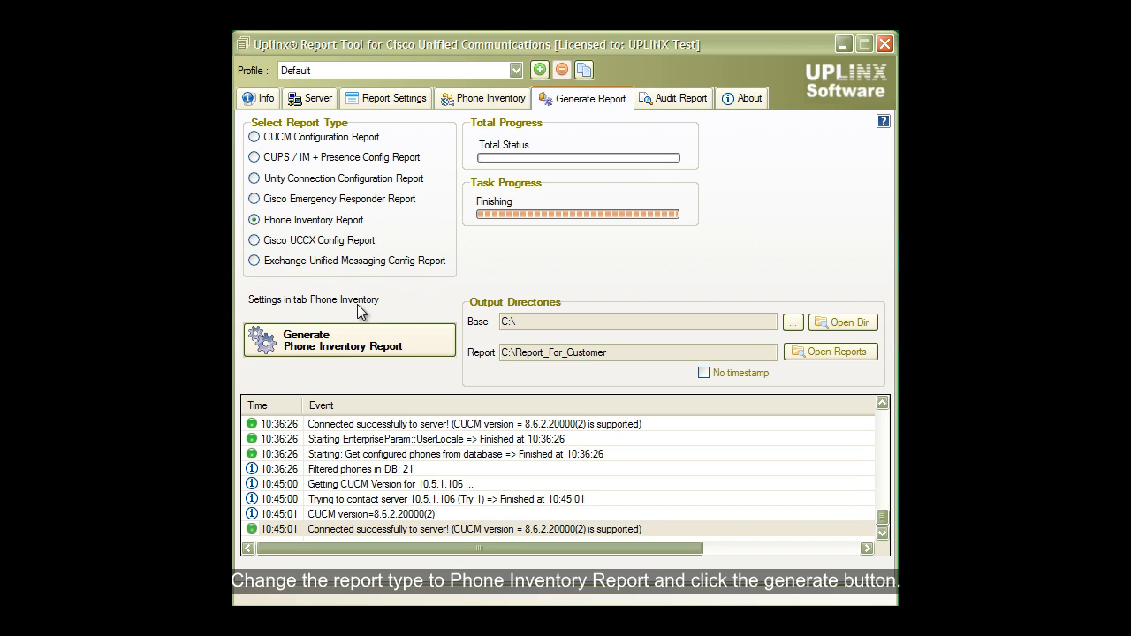
left_click(349, 340)
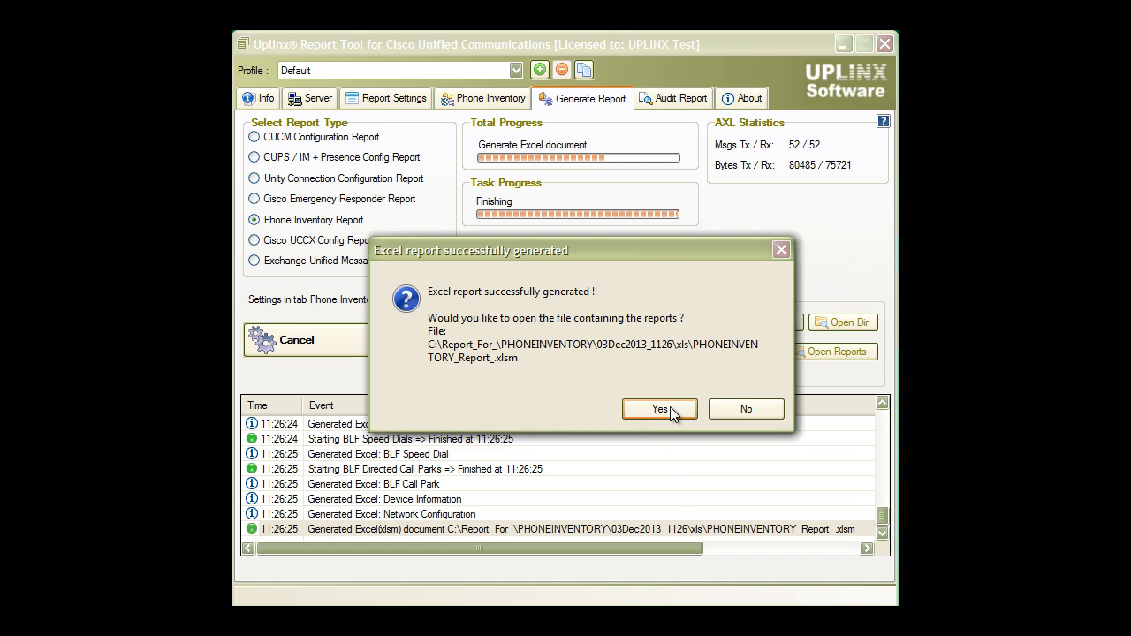
left_click(659, 409)
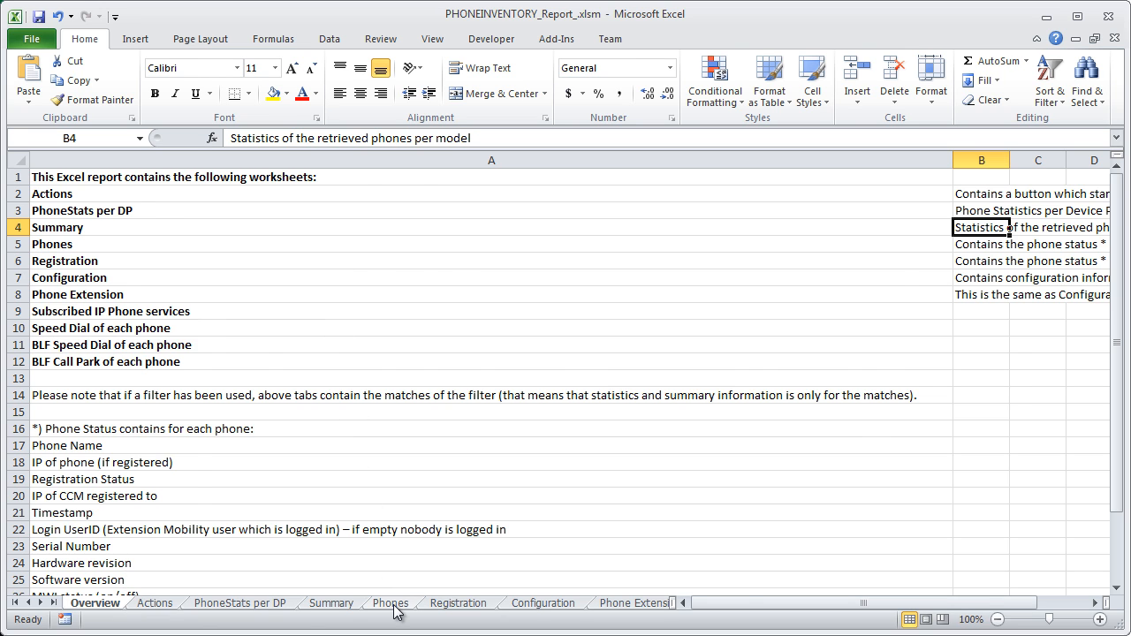
- Review the Phones sheet, then the Registration sheet of the workbook
left_click(390, 603)
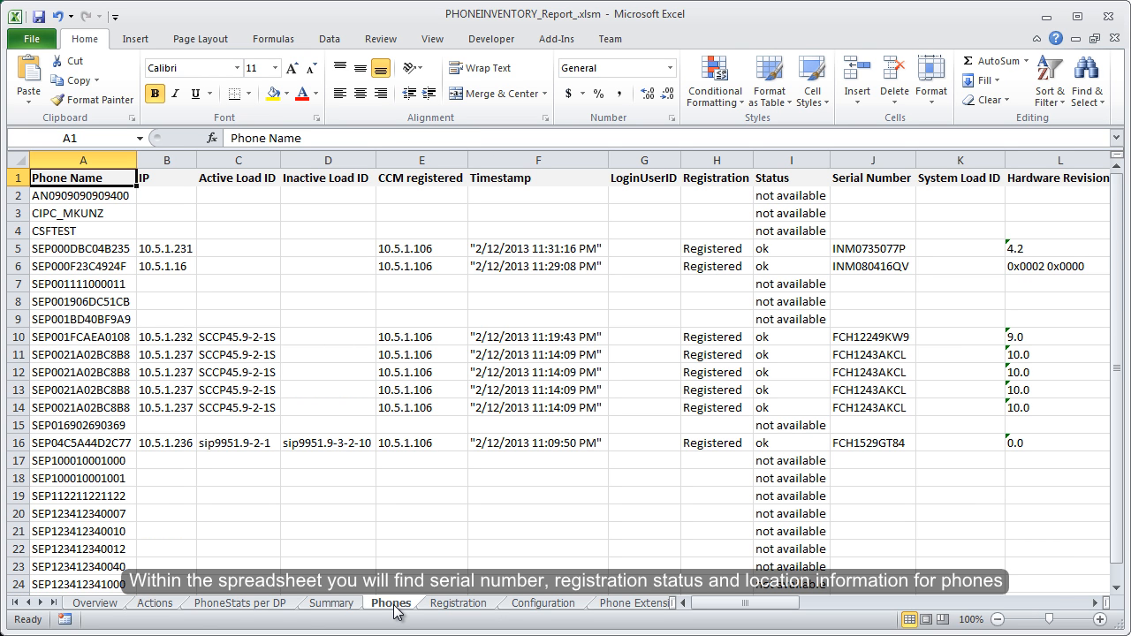
mouse_move(459, 614)
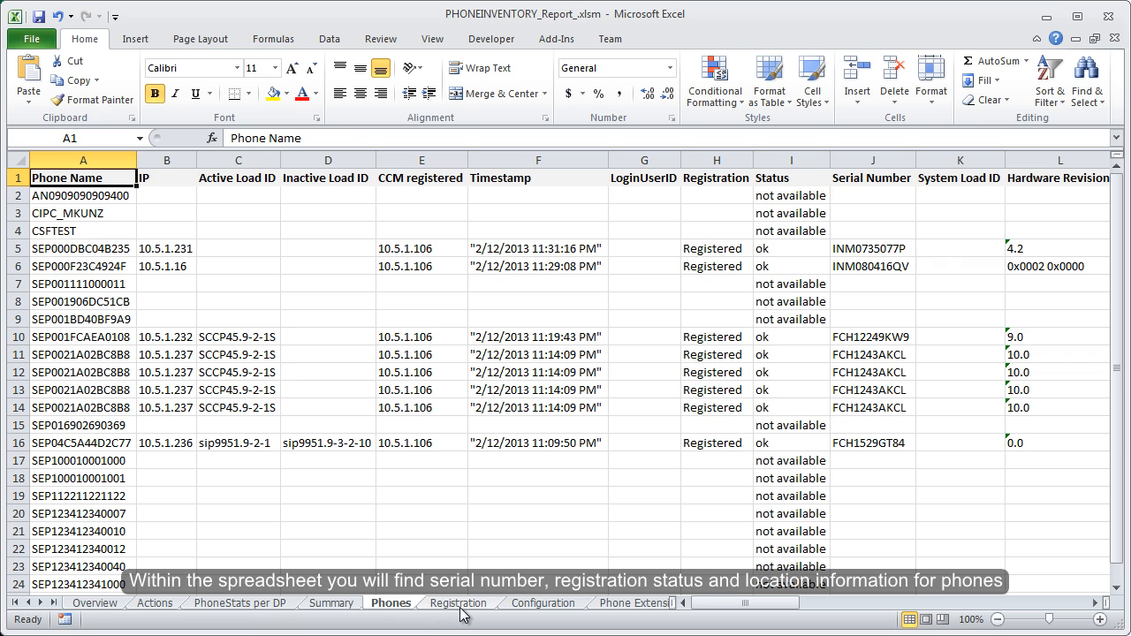
left_click(457, 602)
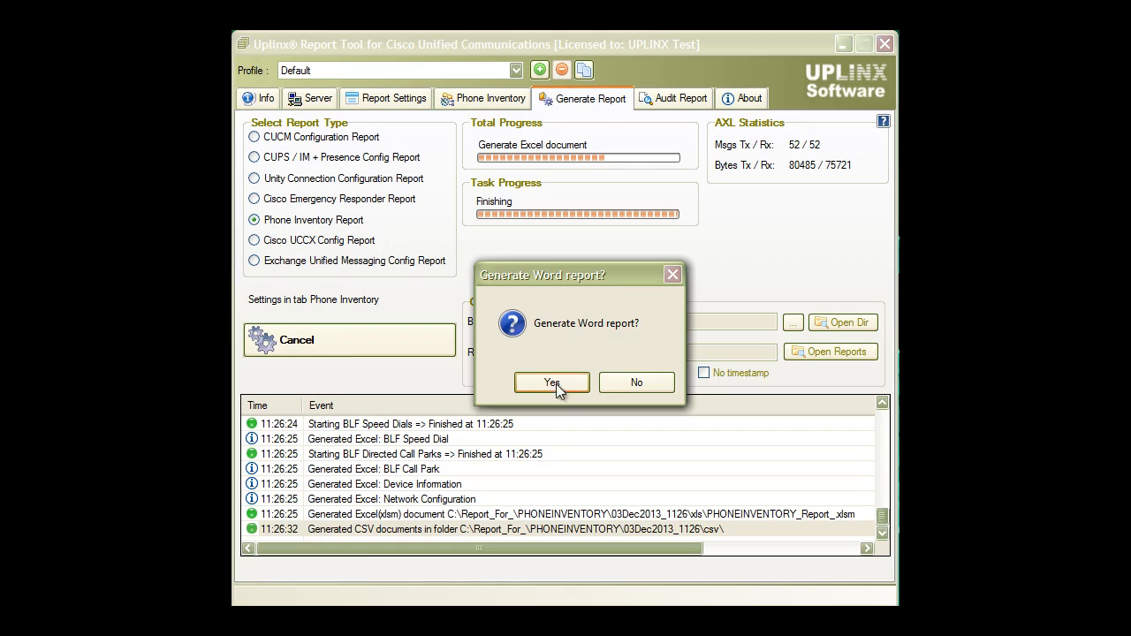
- Agree to generate the Word report and open it in Microsoft Word
left_click(551, 382)
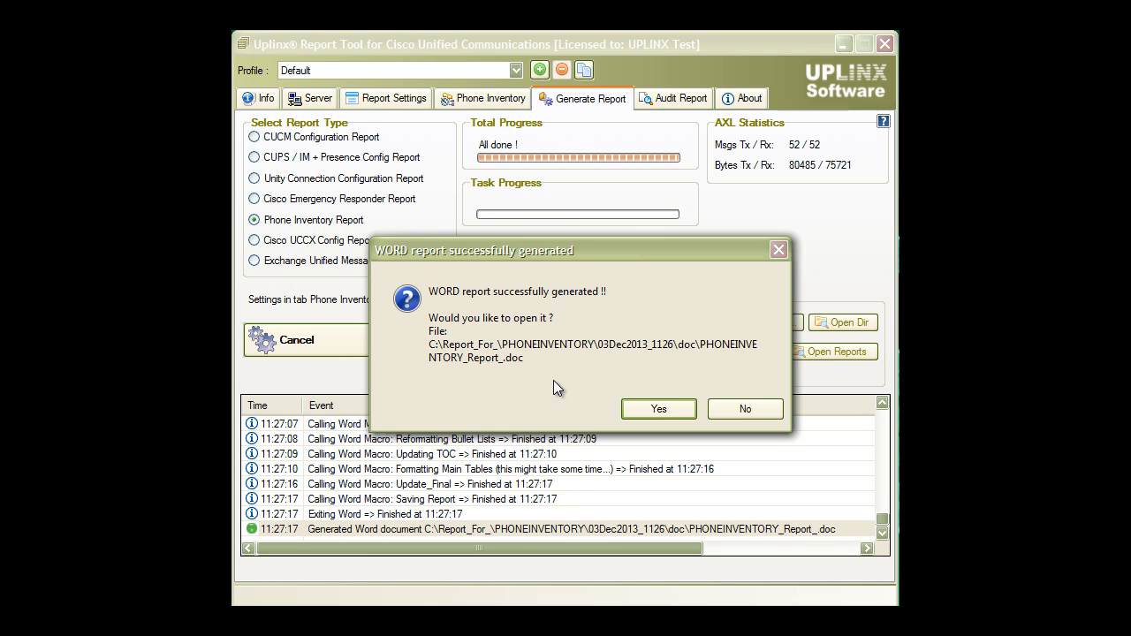
left_click(744, 408)
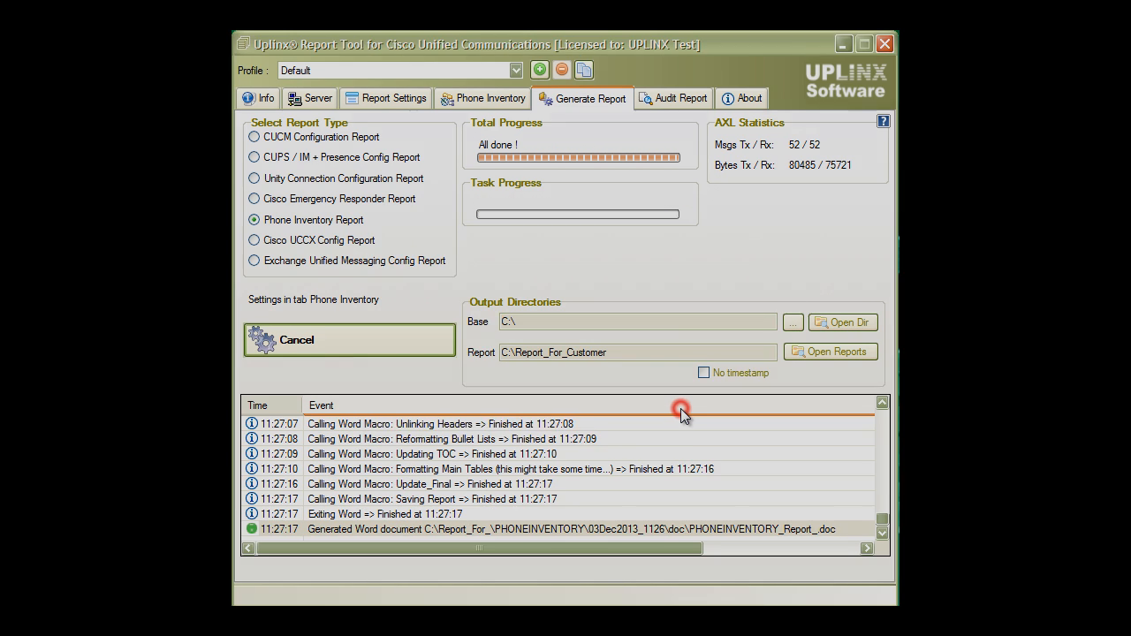
left_click(830, 352)
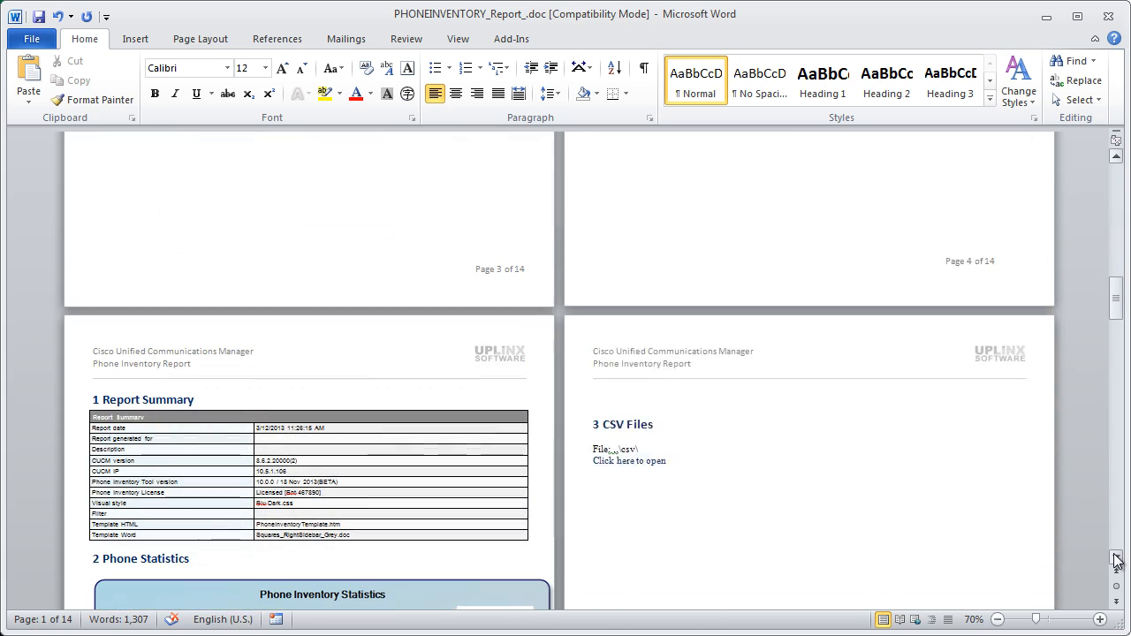
scroll("down", 3)
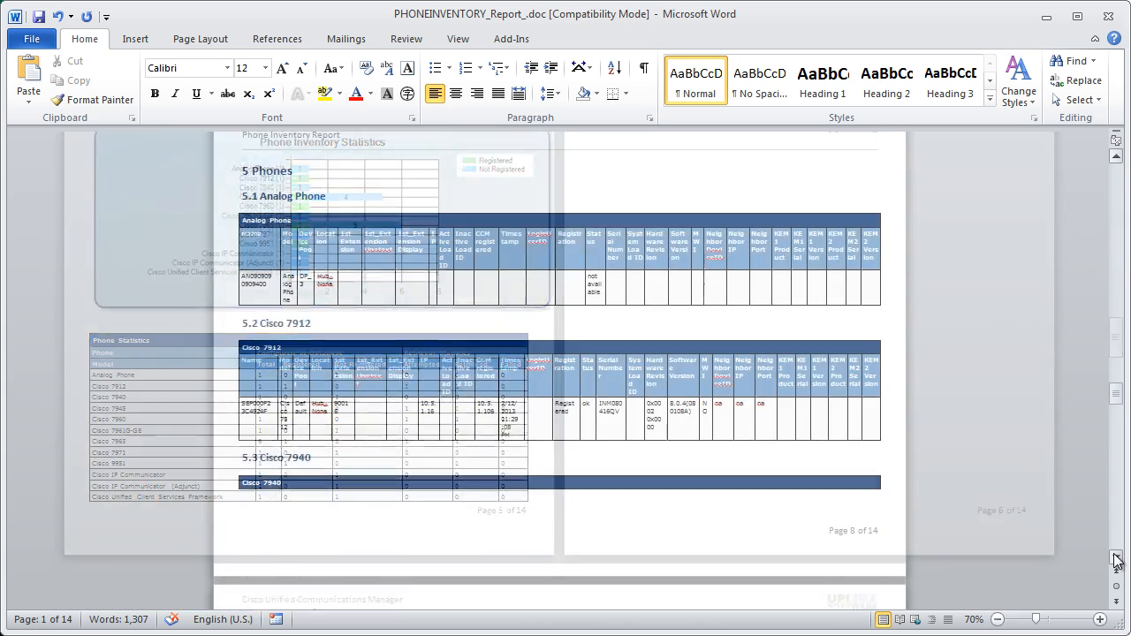
scroll("down", 3)
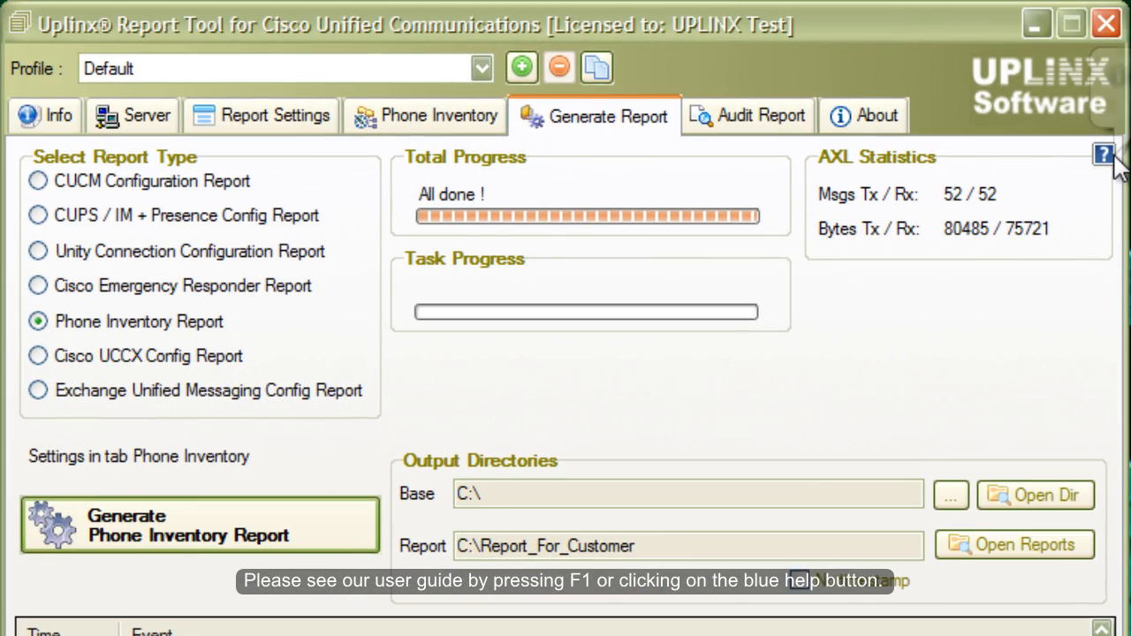
- Bring up the user guide at the Step 4 – Generate the Report page
left_click(1104, 154)
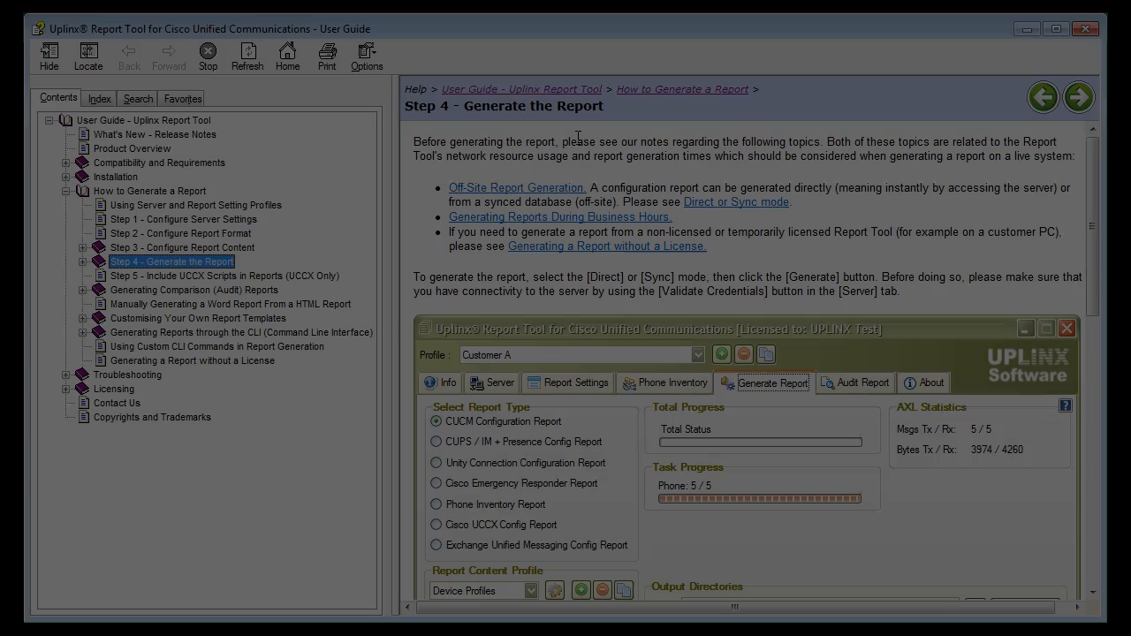